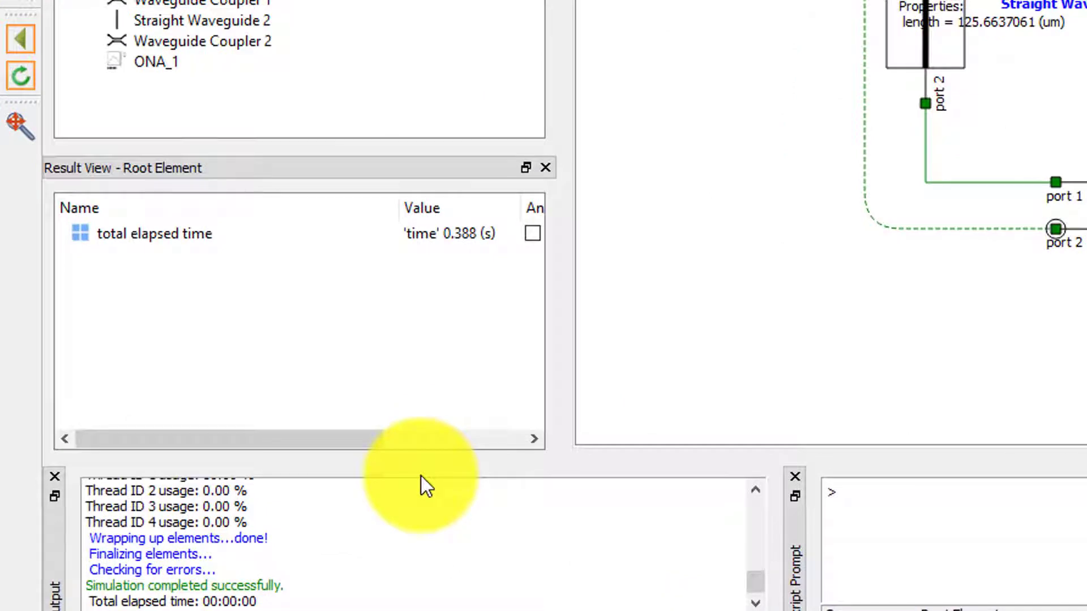
mouse_move(338, 605)
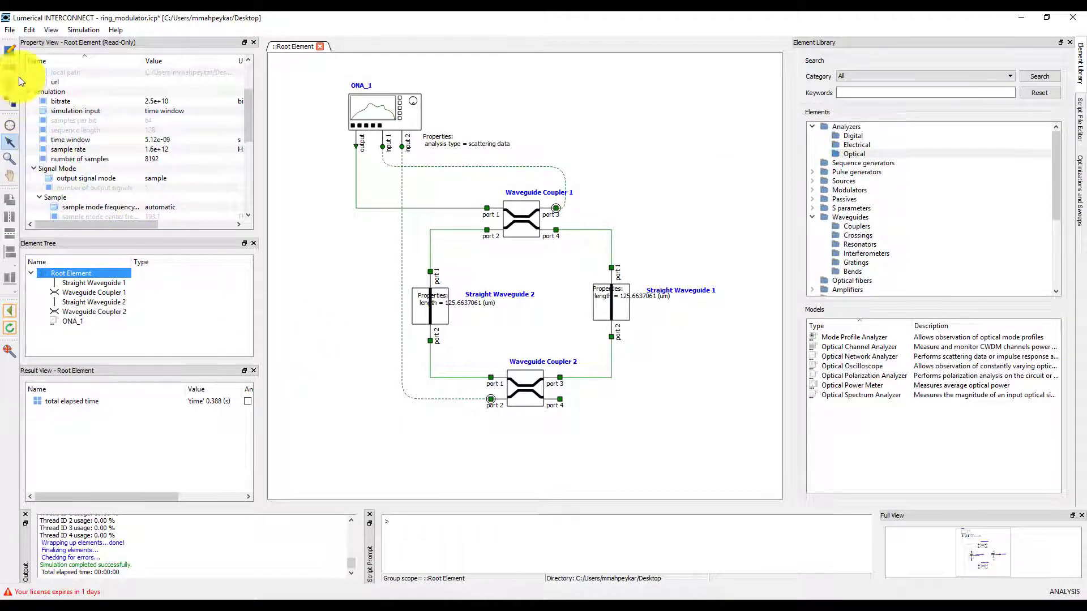
Step: Select ONA_1 and scroll its results to the loss entry for input 1
left_click(9, 29)
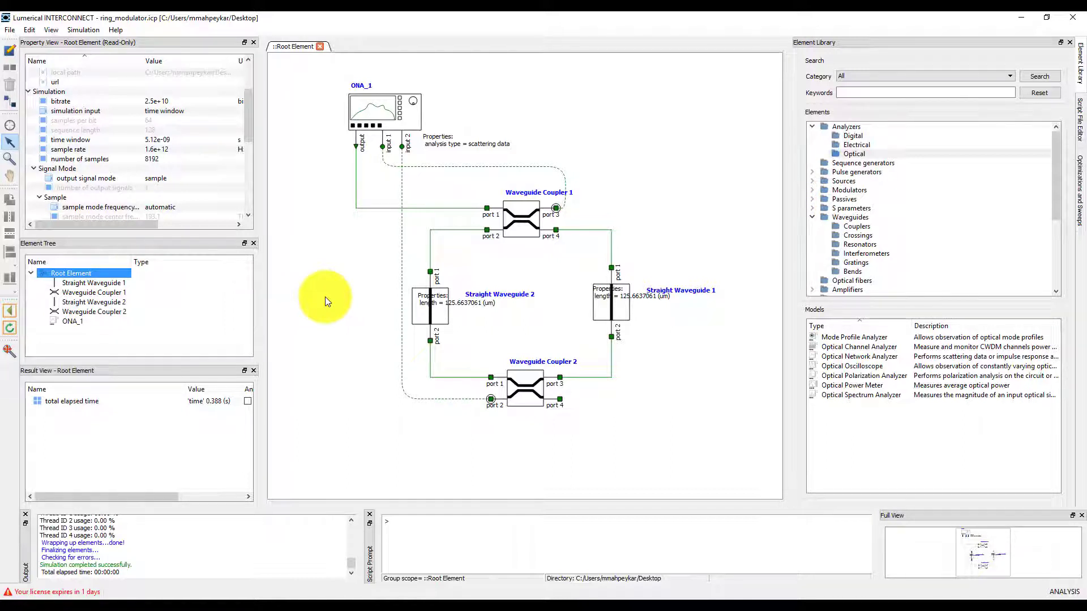
mouse_move(340, 250)
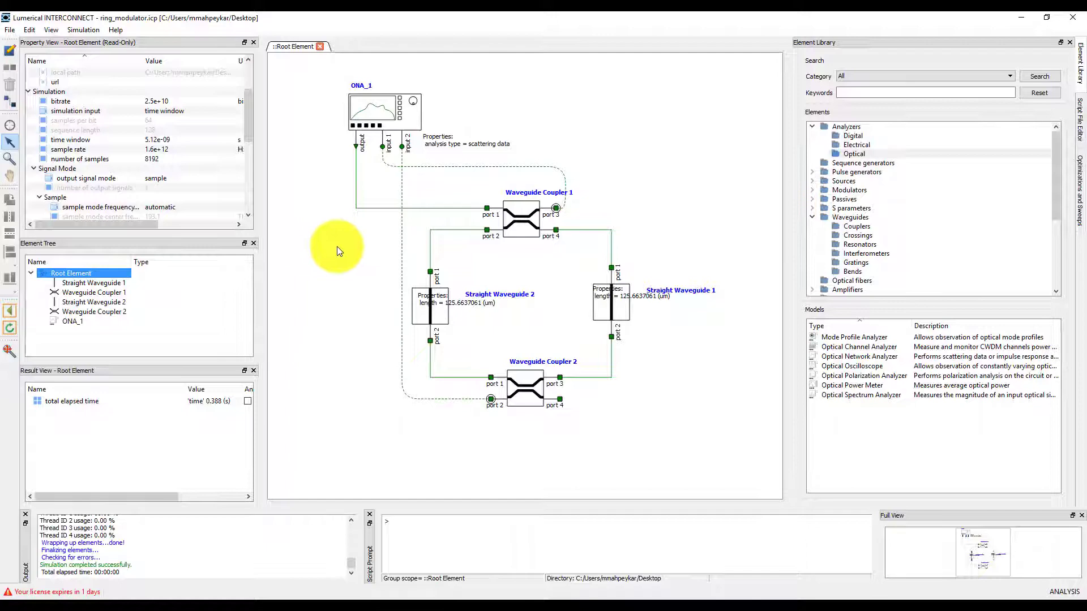
left_click(72, 321)
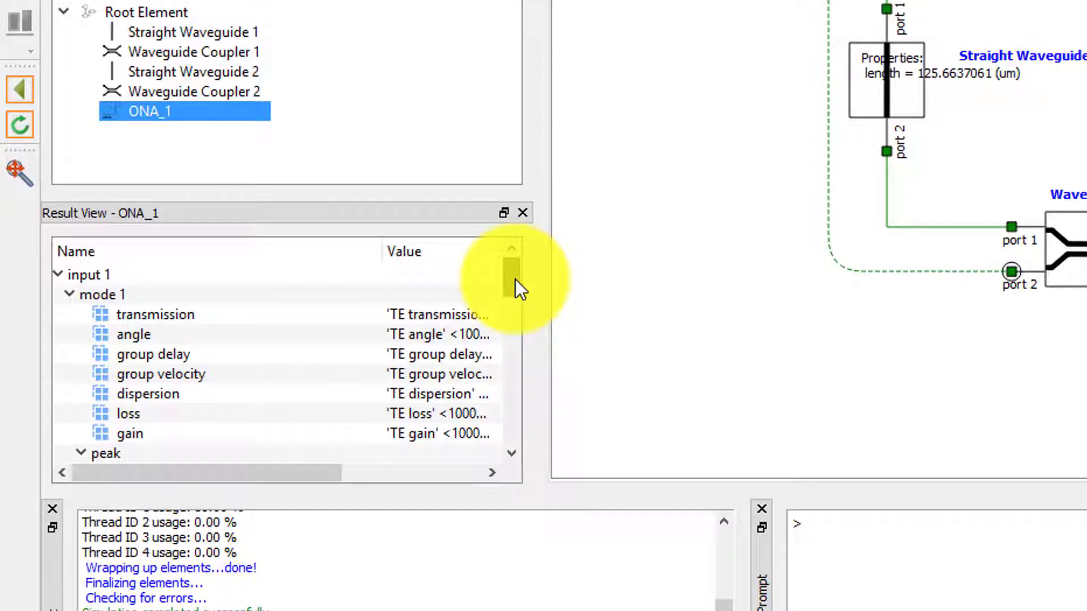
scroll("down", 3)
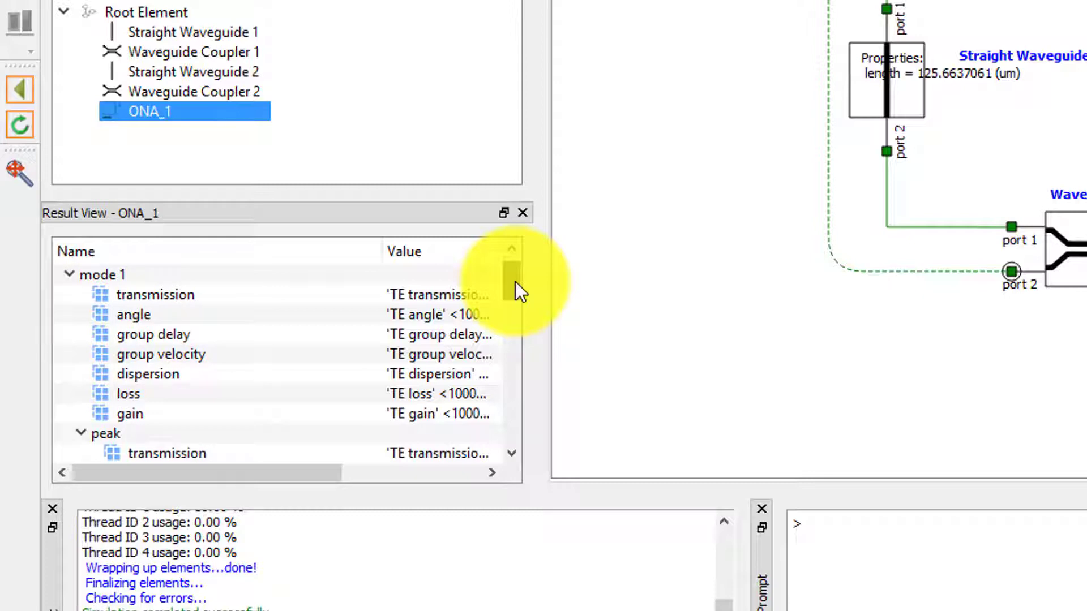
scroll("down", 3)
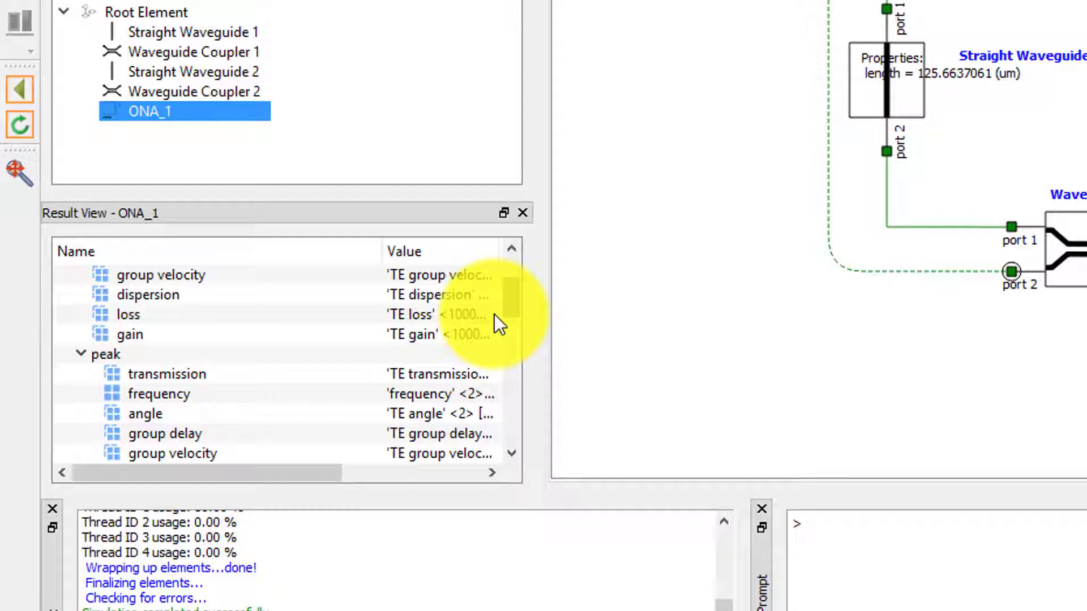
right_click(127, 314)
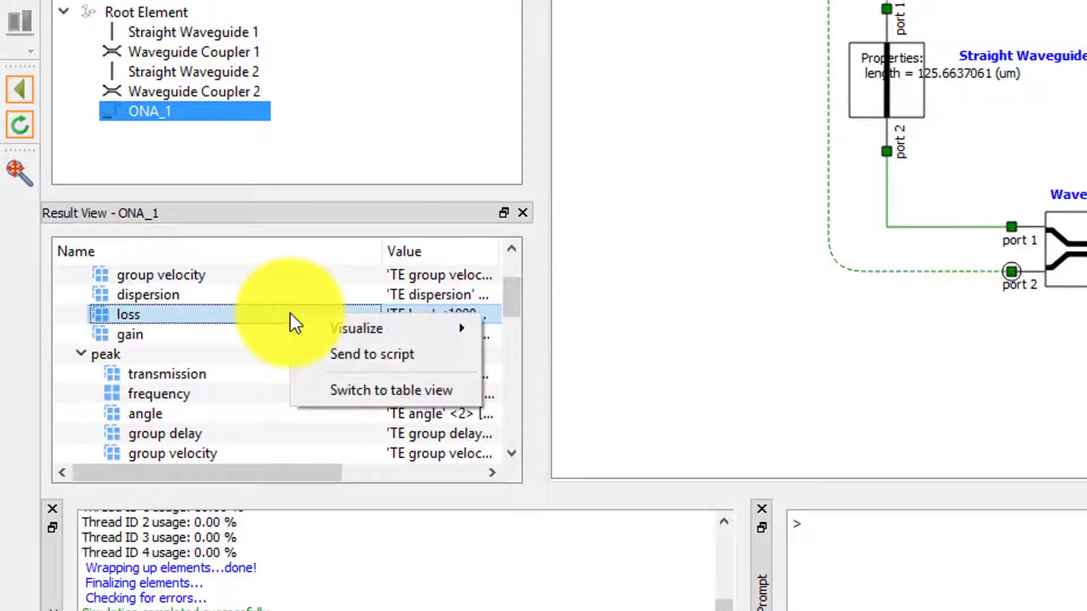
Step: Switch ONA_1's results to table view and locate input 1/mode 1/transmission
left_click(392, 390)
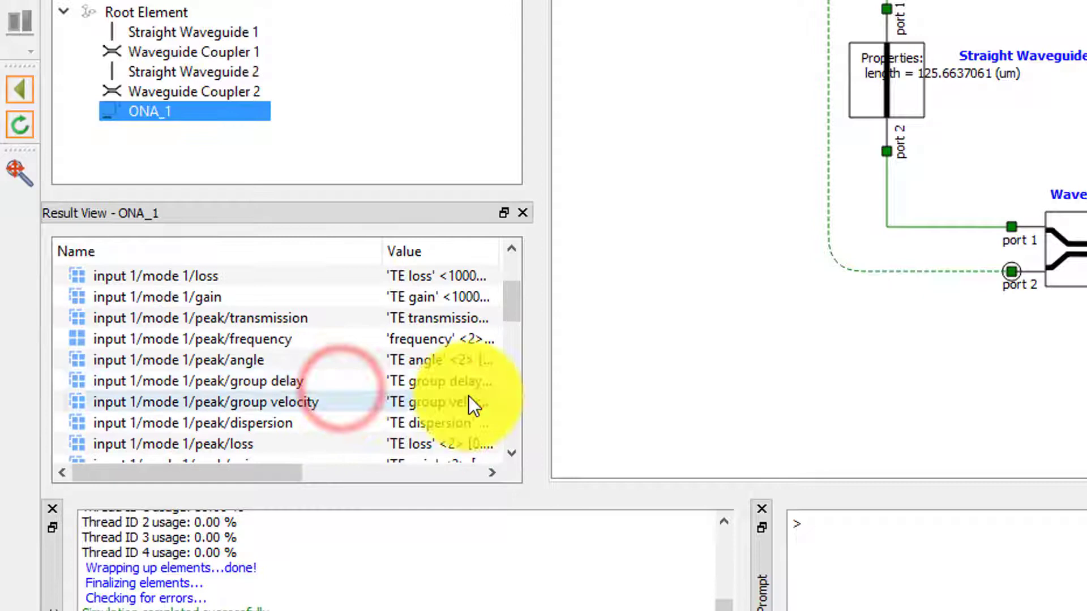
scroll("down", 3)
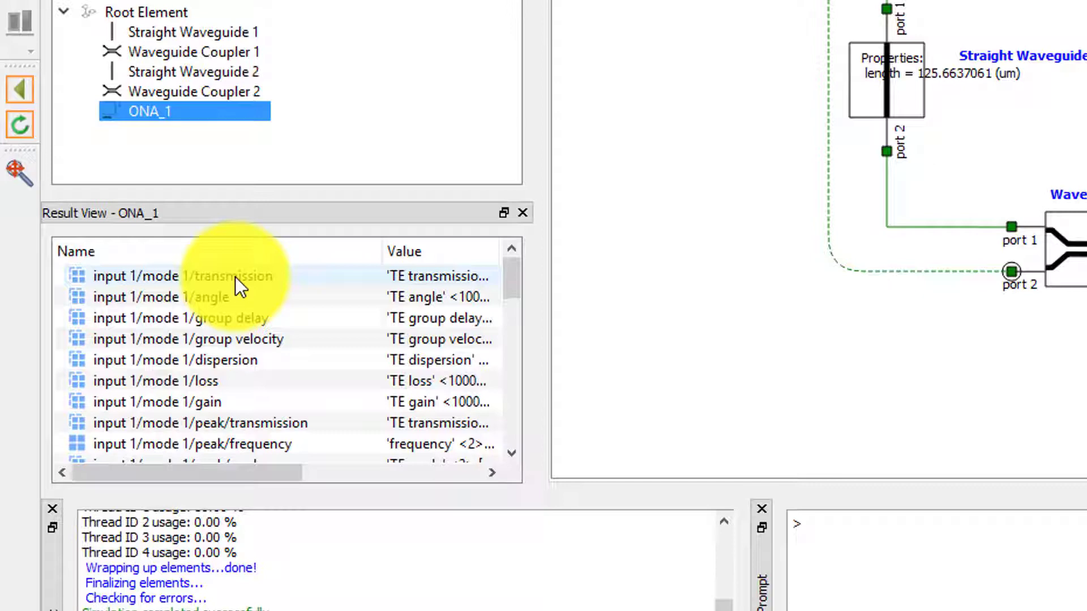
right_click(230, 276)
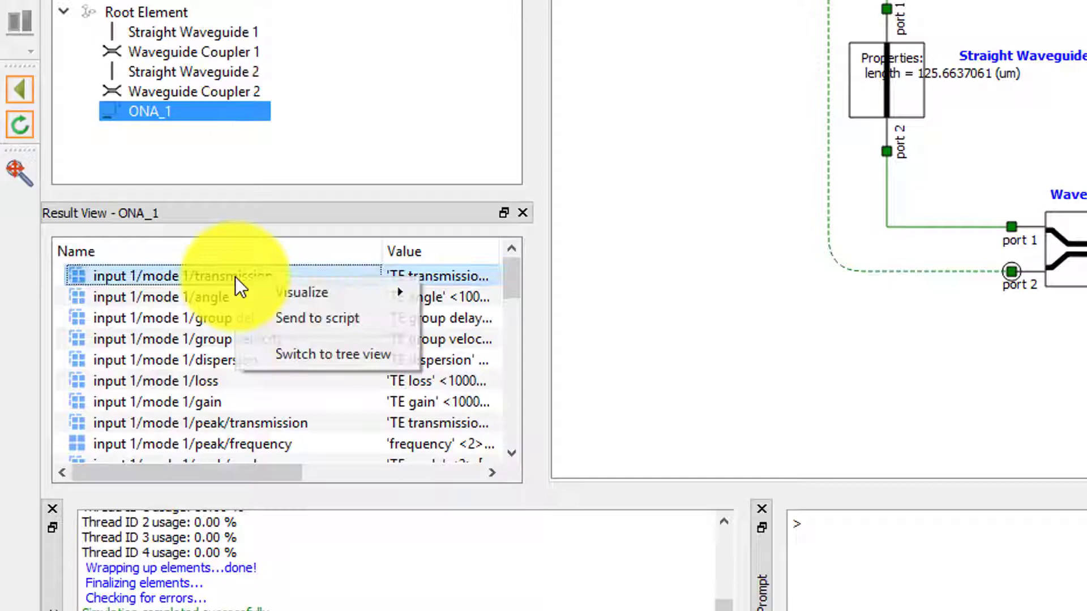
mouse_move(300, 293)
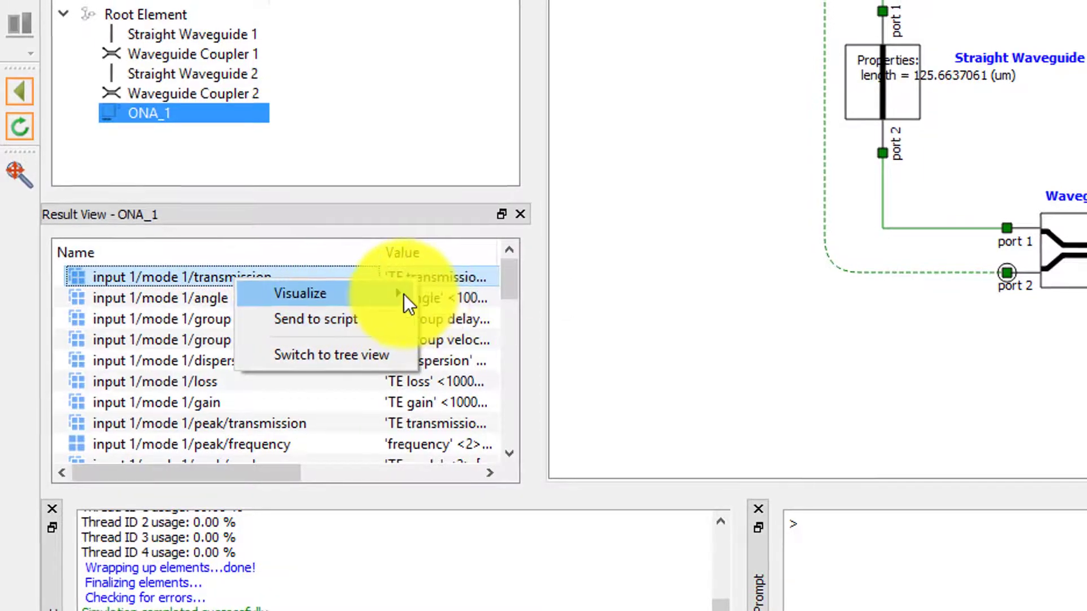
Step: Plot input 1 transmission in a new visualizer as Abs^2, then minimize it
left_click(300, 293)
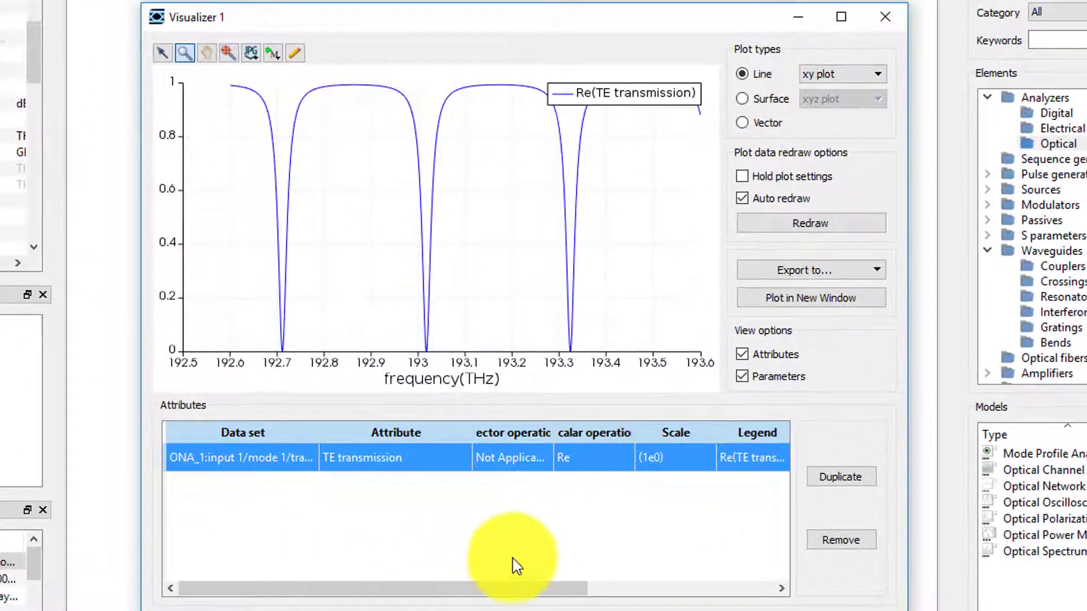
mouse_move(661, 474)
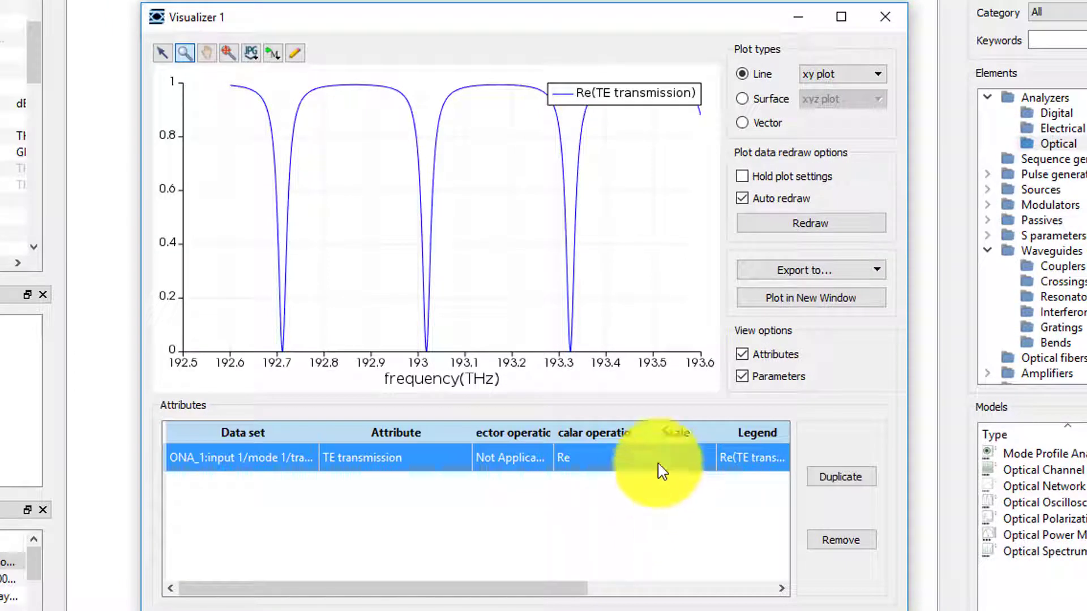
left_click(630, 457)
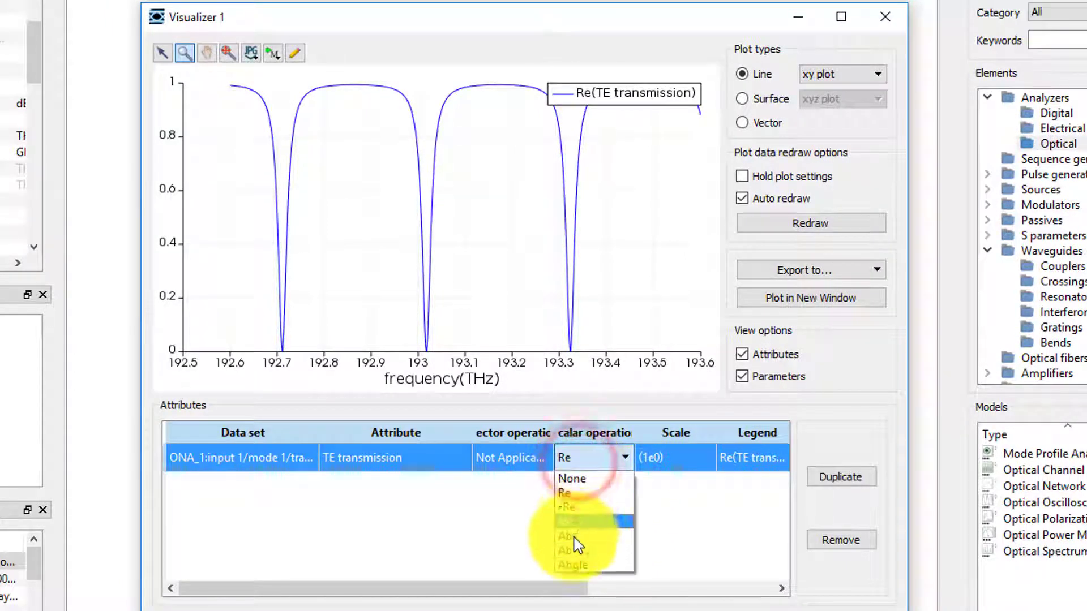
left_click(568, 521)
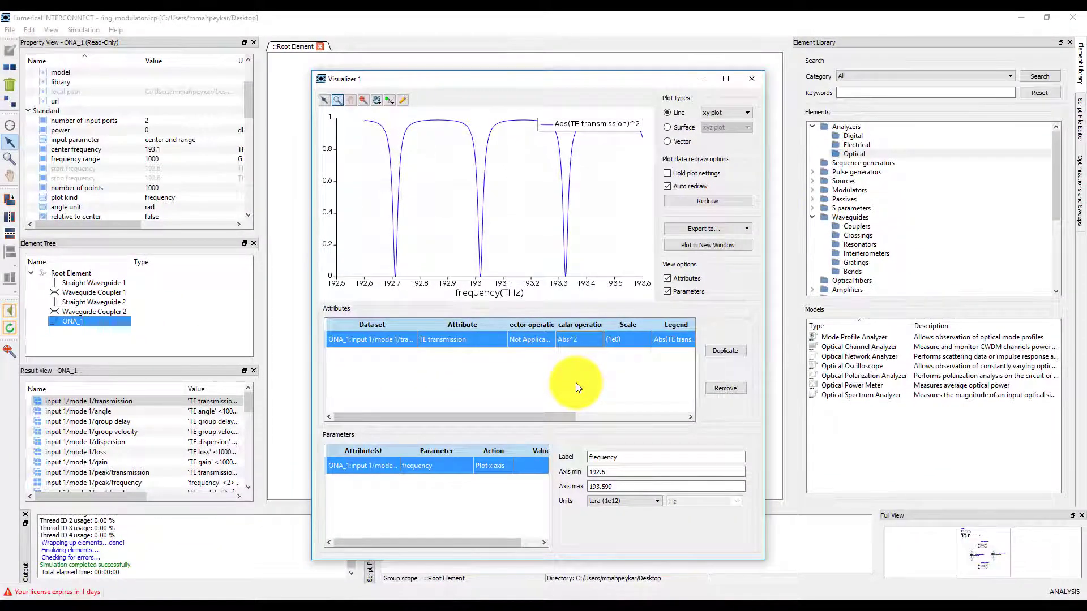
mouse_move(703, 83)
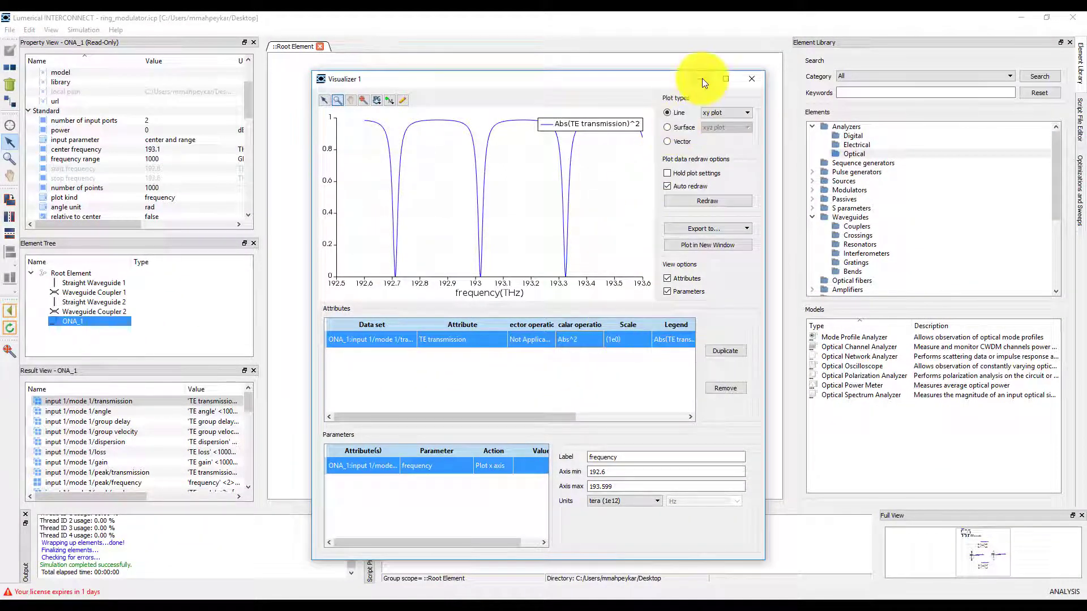
left_click(752, 78)
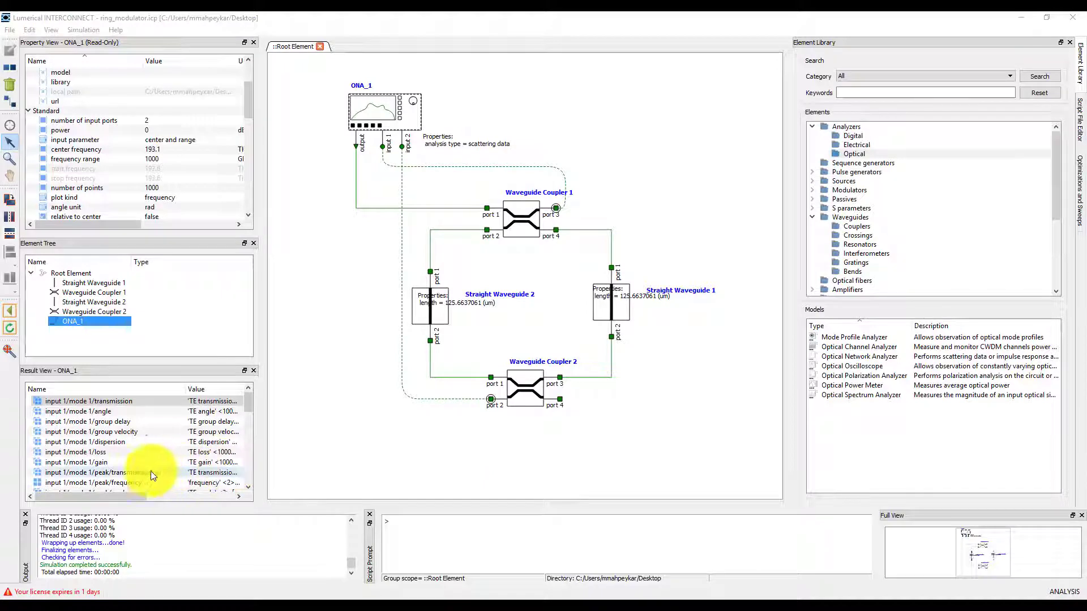
Step: Plot input 1's gain in a new Visualizer 2 and minimize it
right_click(68, 462)
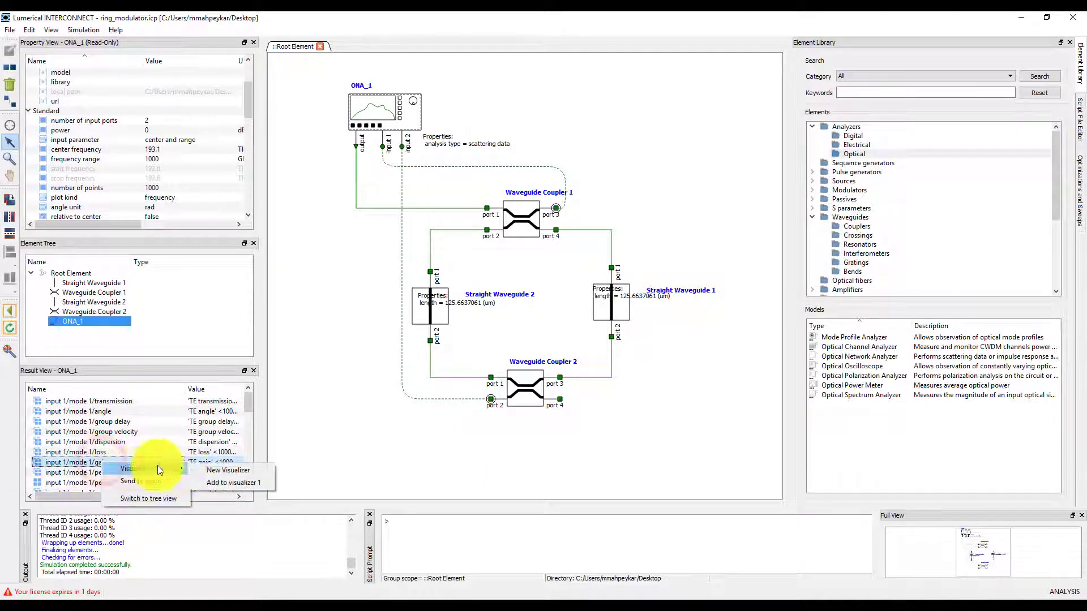
left_click(229, 469)
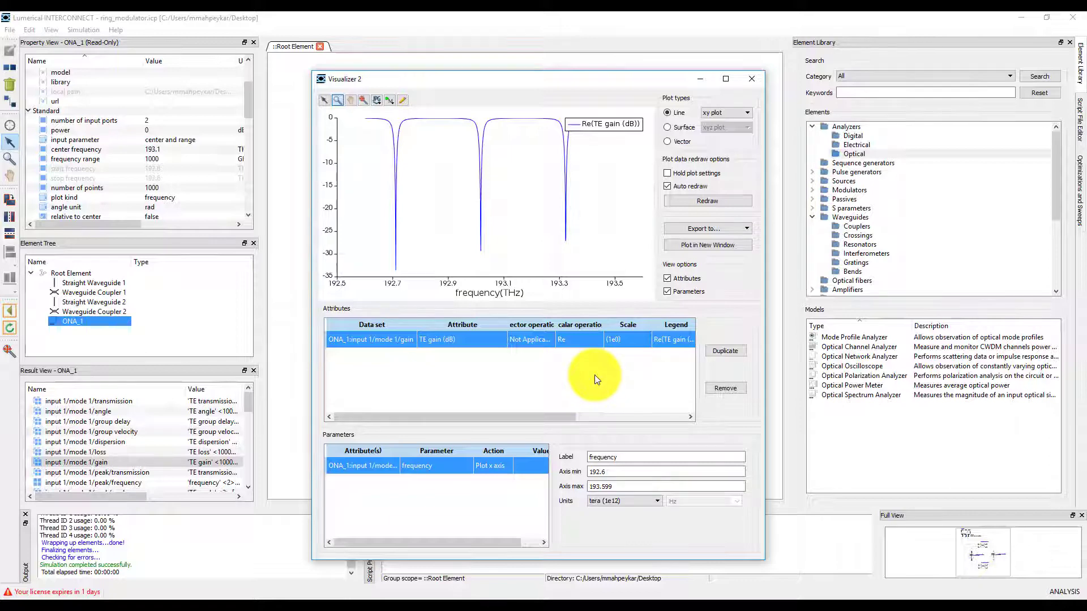
left_click(752, 79)
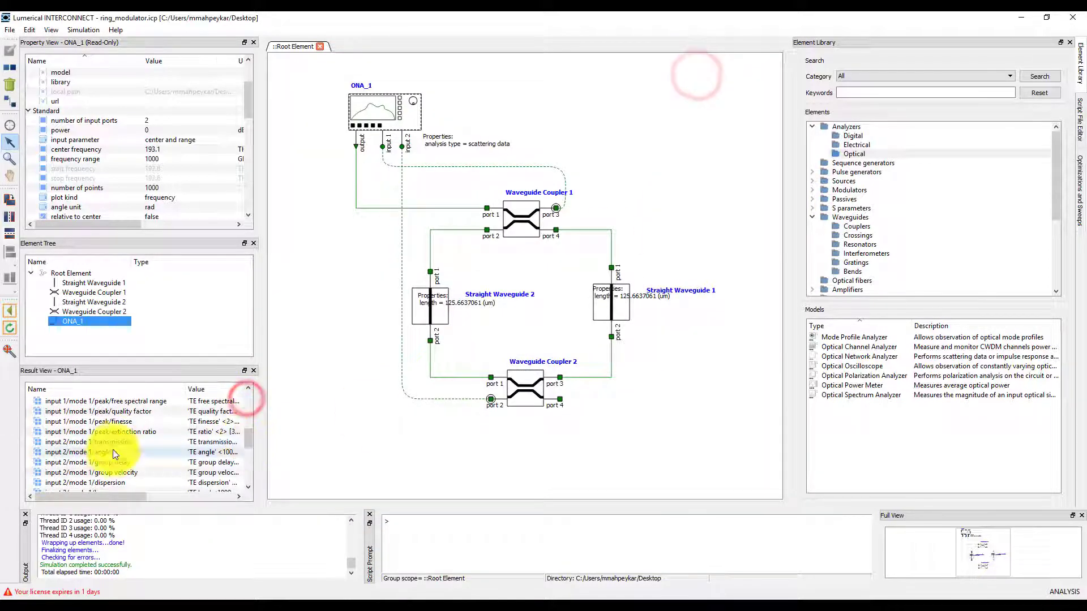
Step: Add input 2's transmission and gain to Visualizers 1 and 2, minimizing each
double_click(91, 441)
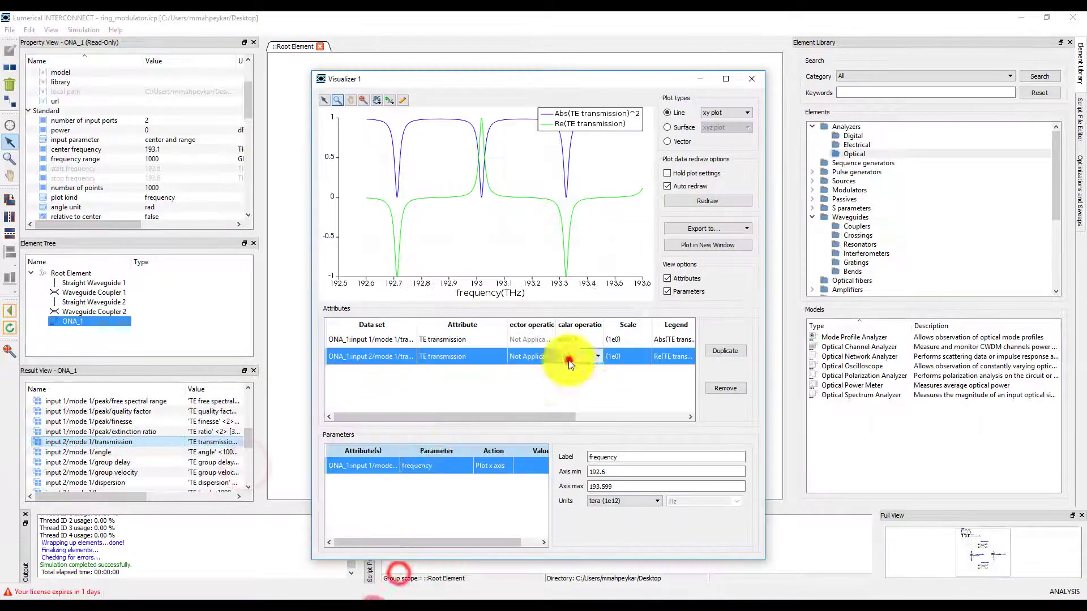
left_click(751, 79)
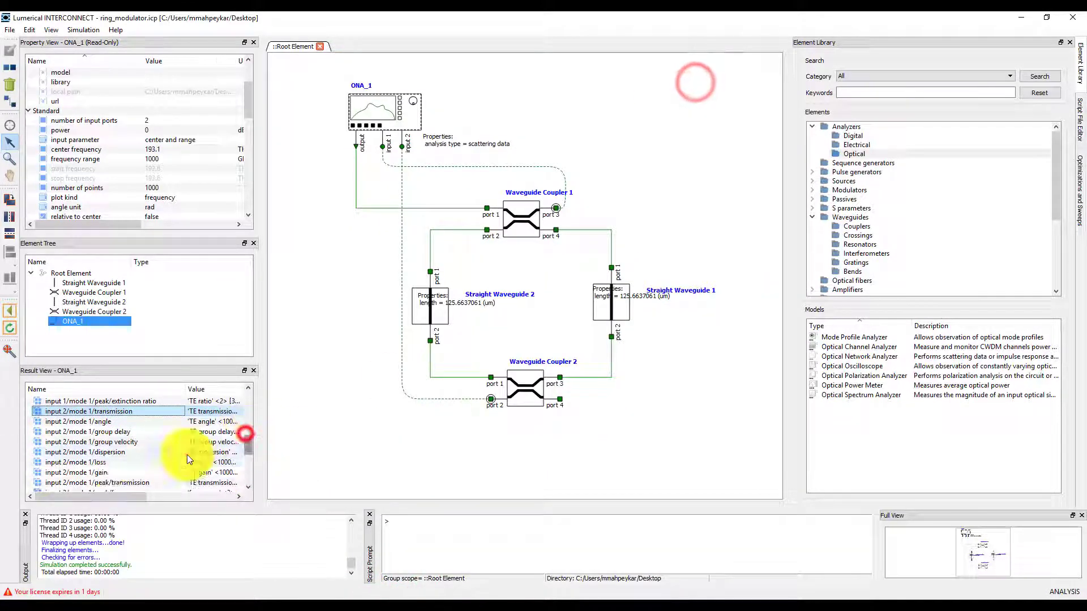
double_click(77, 472)
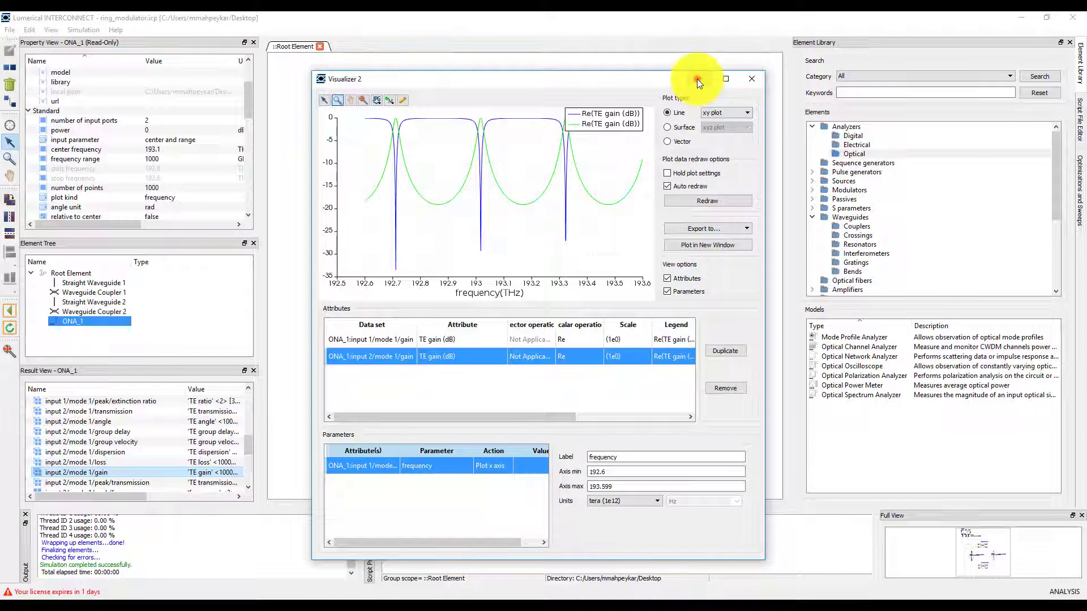
left_click(752, 78)
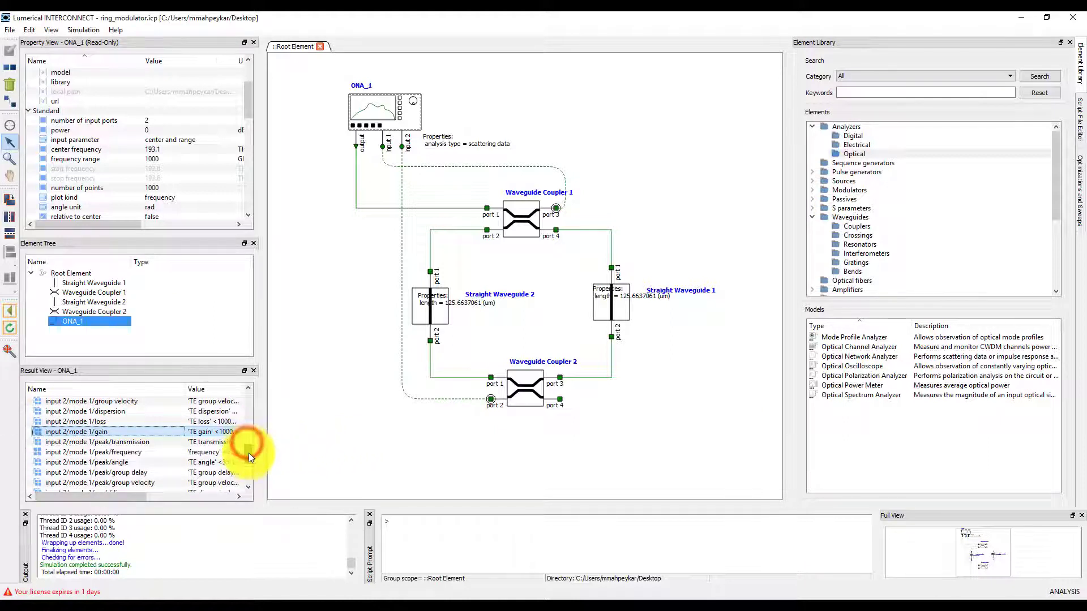
Step: Plot input 2's peak free spectral range in Visualizer 3 and quality factor in Visualizer 4
scroll("down", 3)
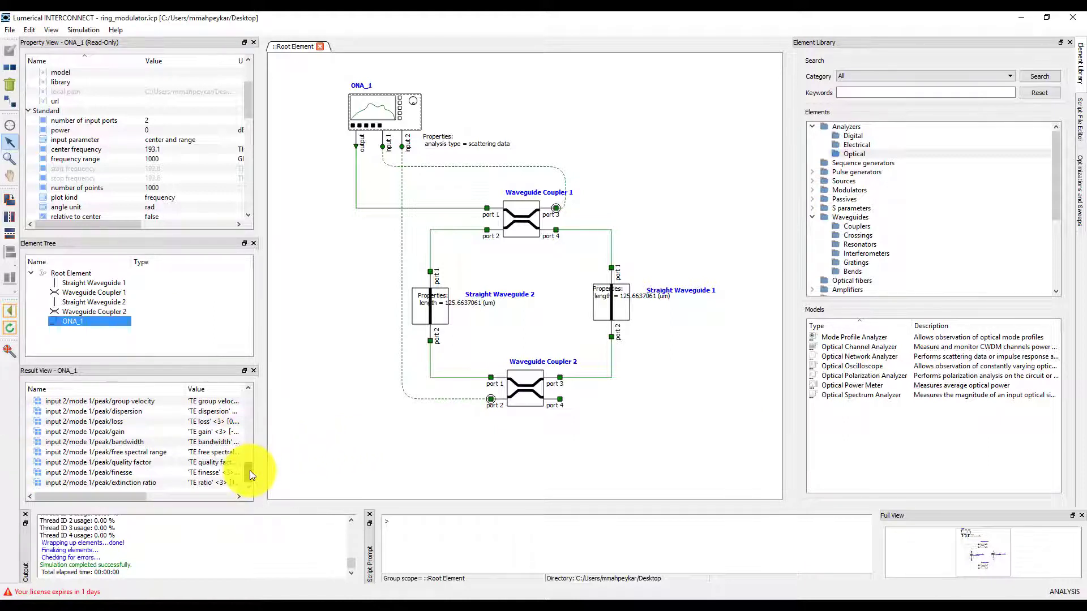
right_click(114, 452)
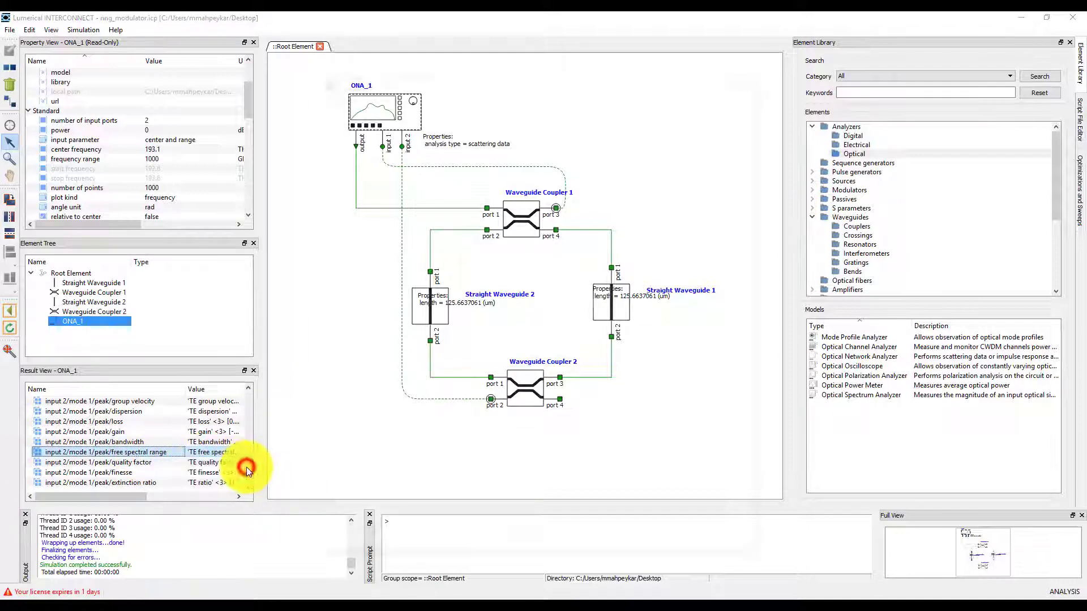
double_click(107, 452)
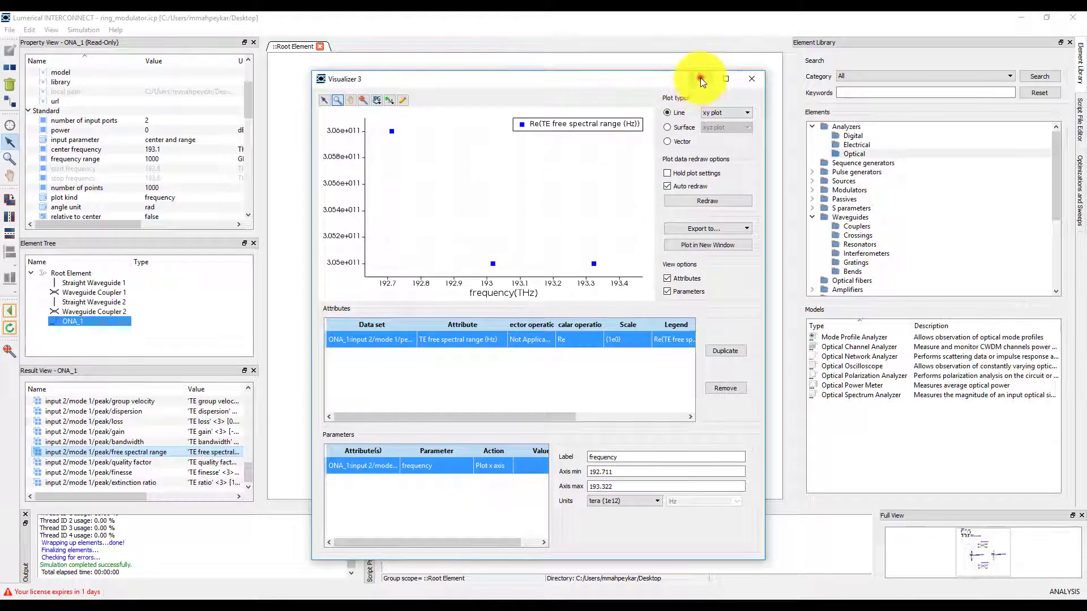
left_click(752, 78)
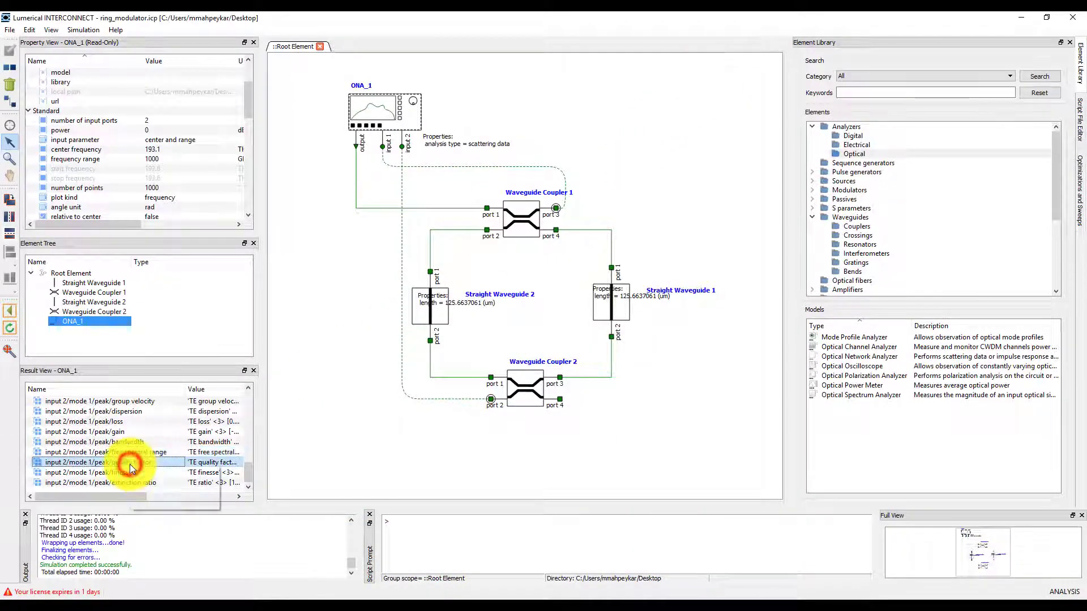
double_click(90, 461)
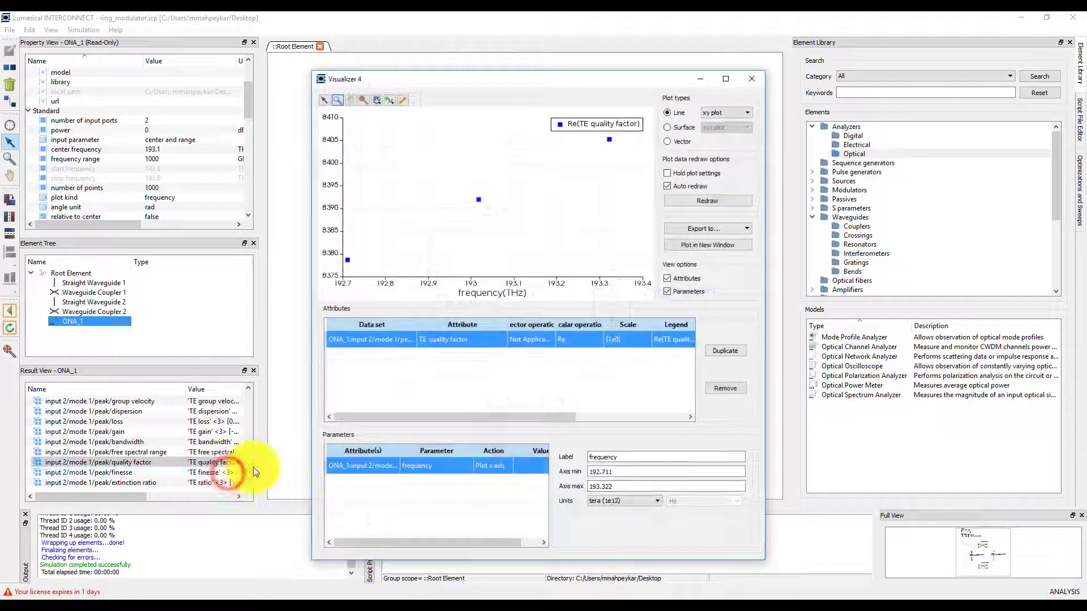